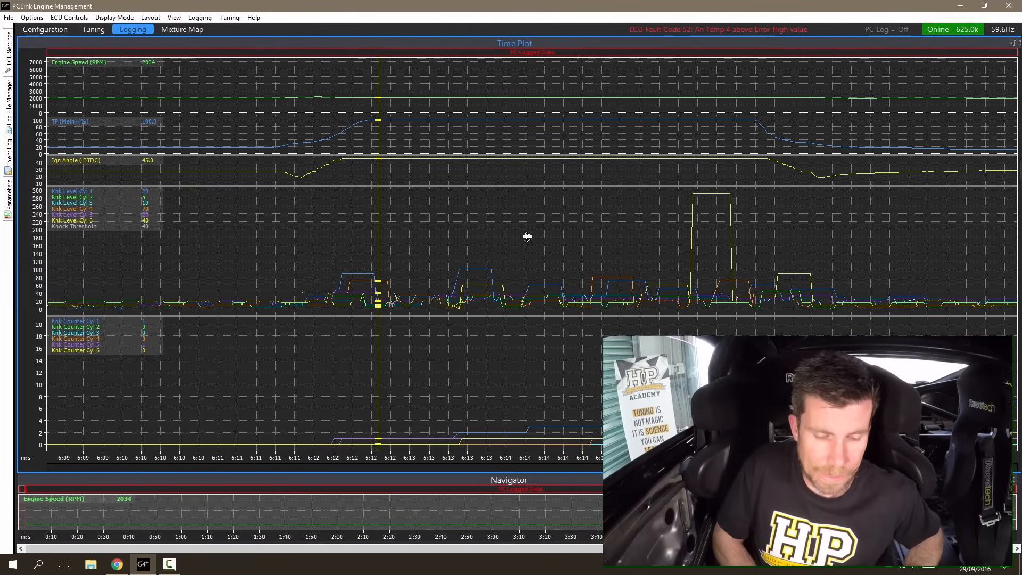
# Circle in red the first knock-level spike above the threshold near 6:12
pyautogui.moveTo(397, 254); pyautogui.dragTo(369, 316)
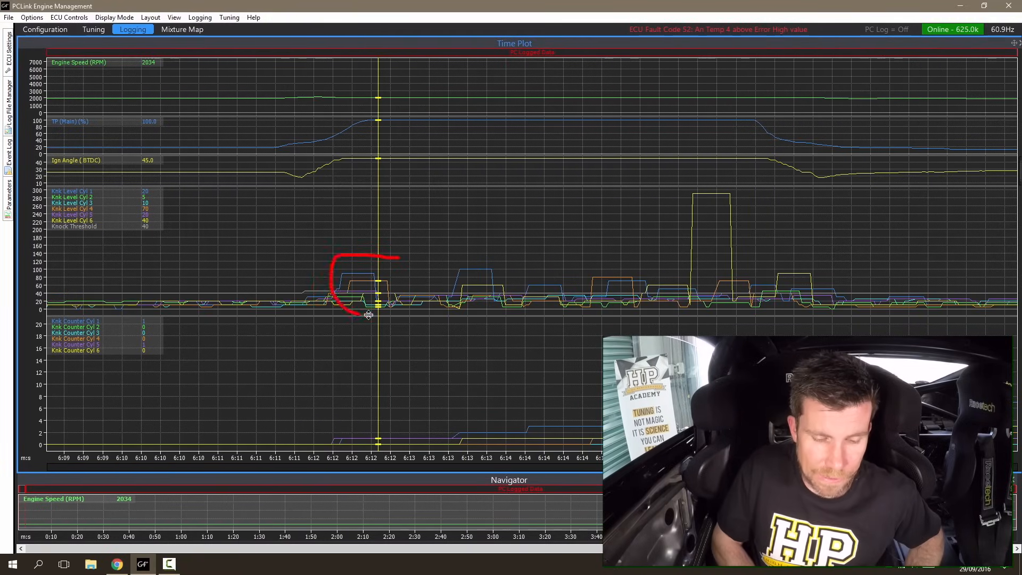